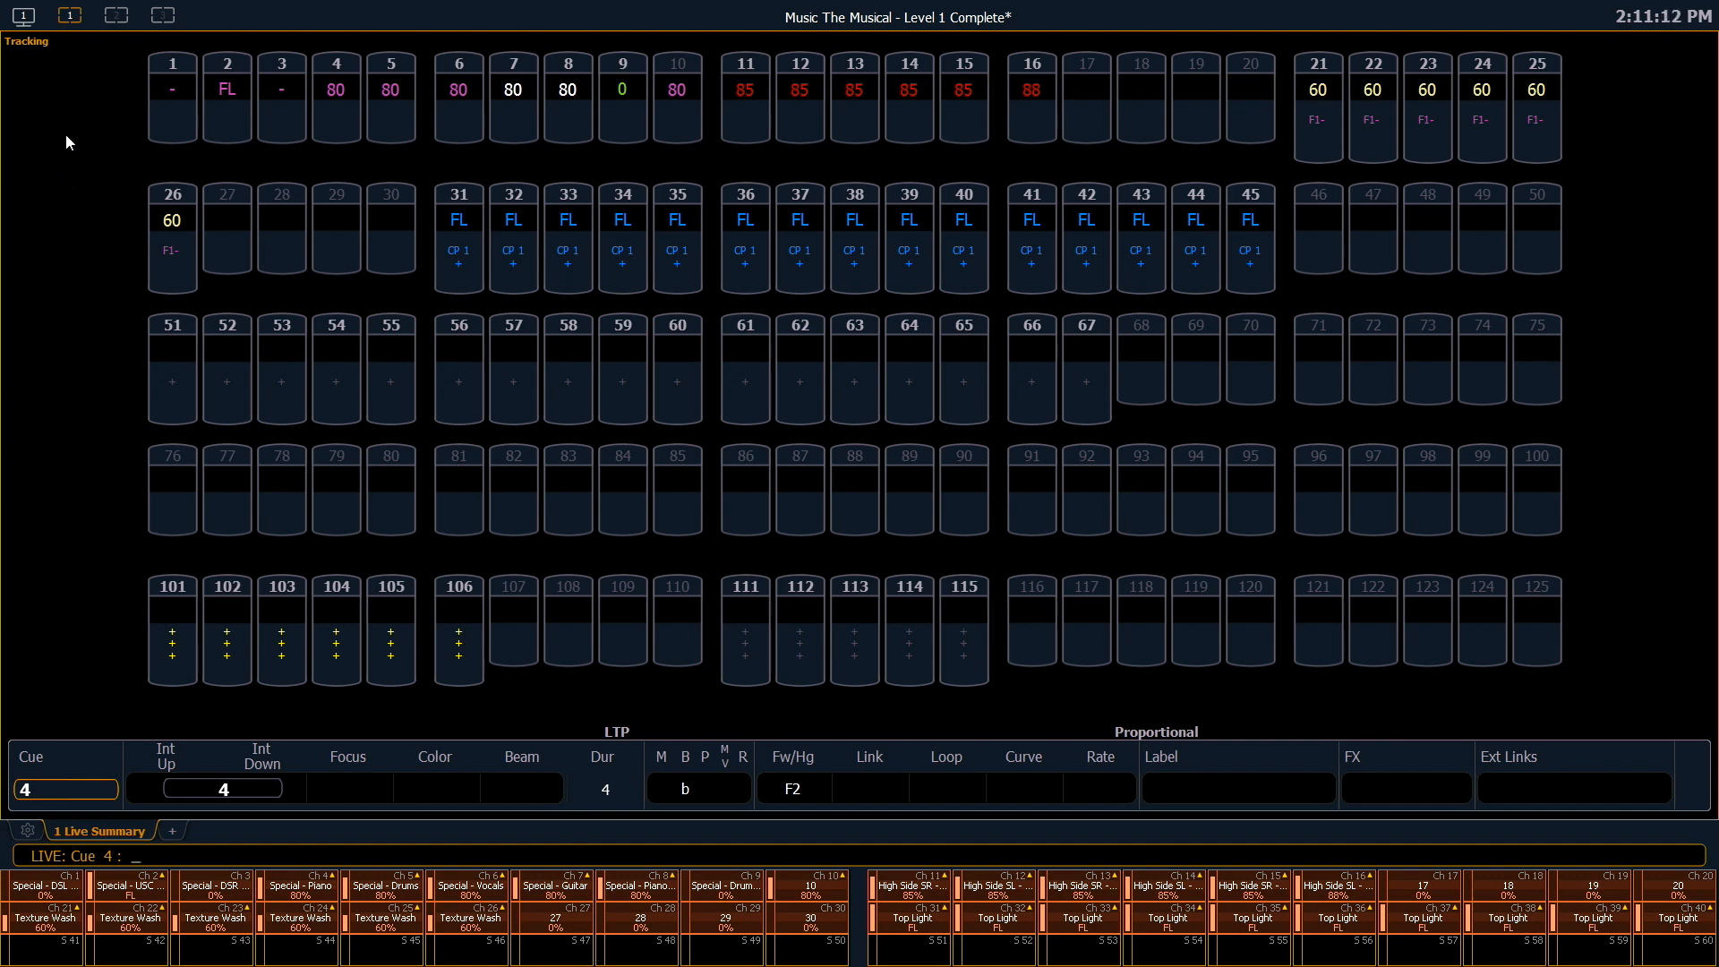
# Bring up the Layout/Options screen from the workspace indicator in the toolbar.
pyautogui.click(70, 14)
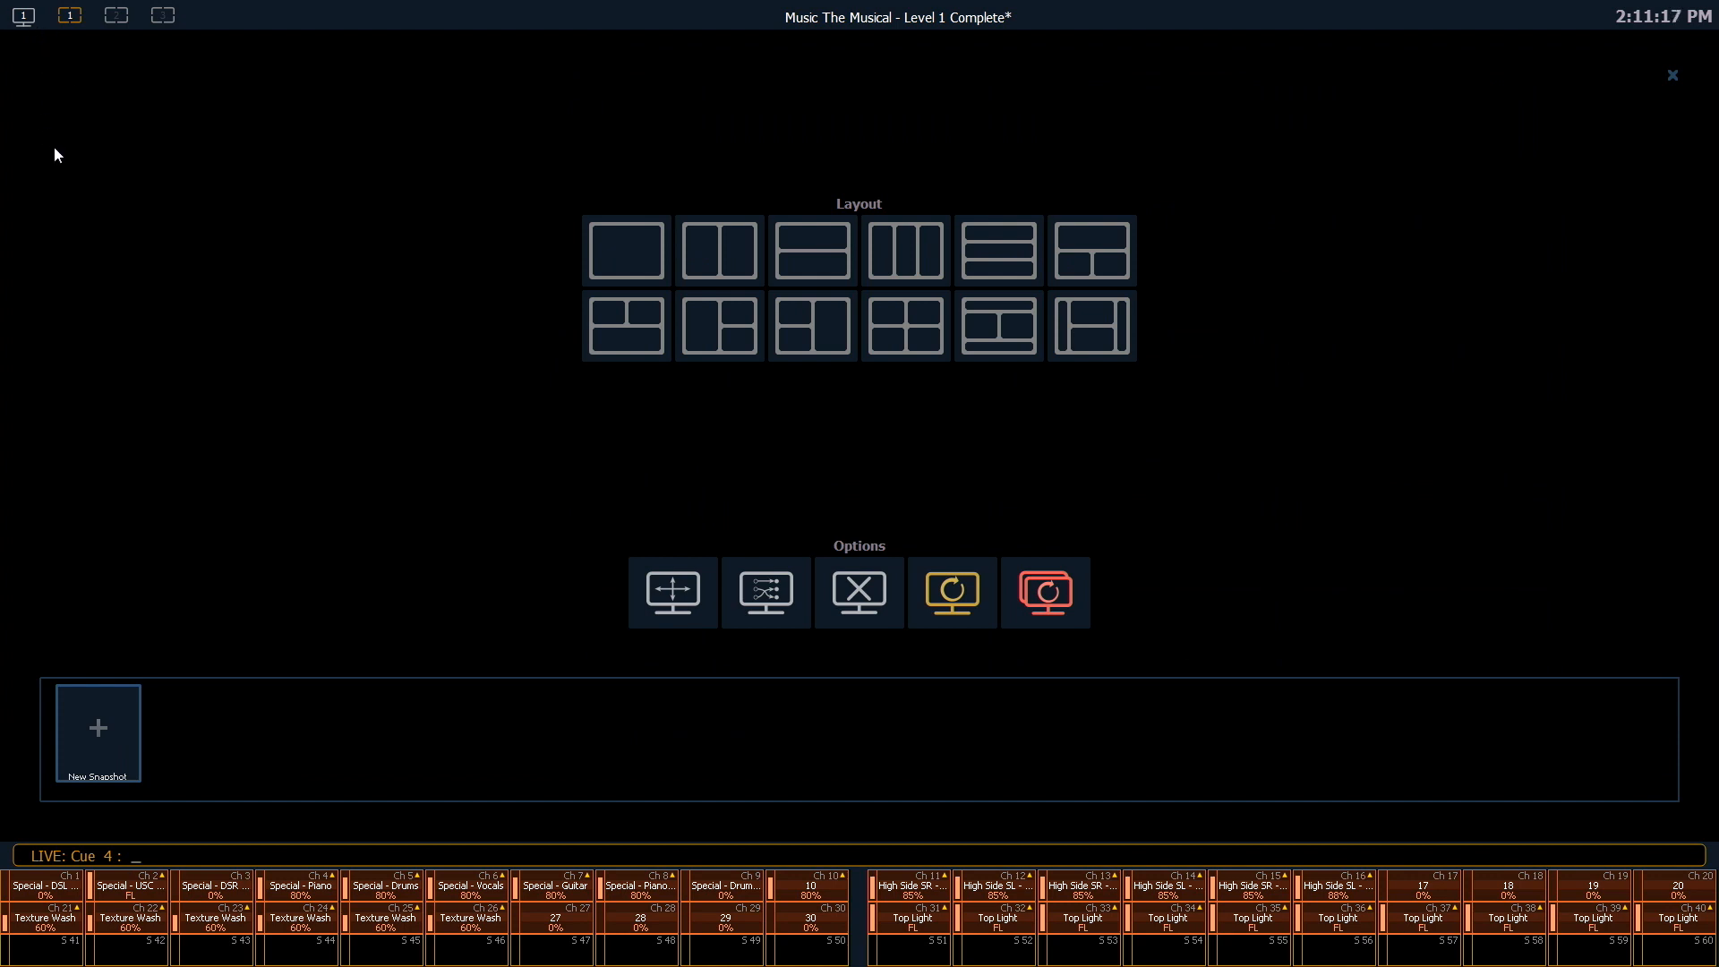
pyautogui.moveTo(169, 194)
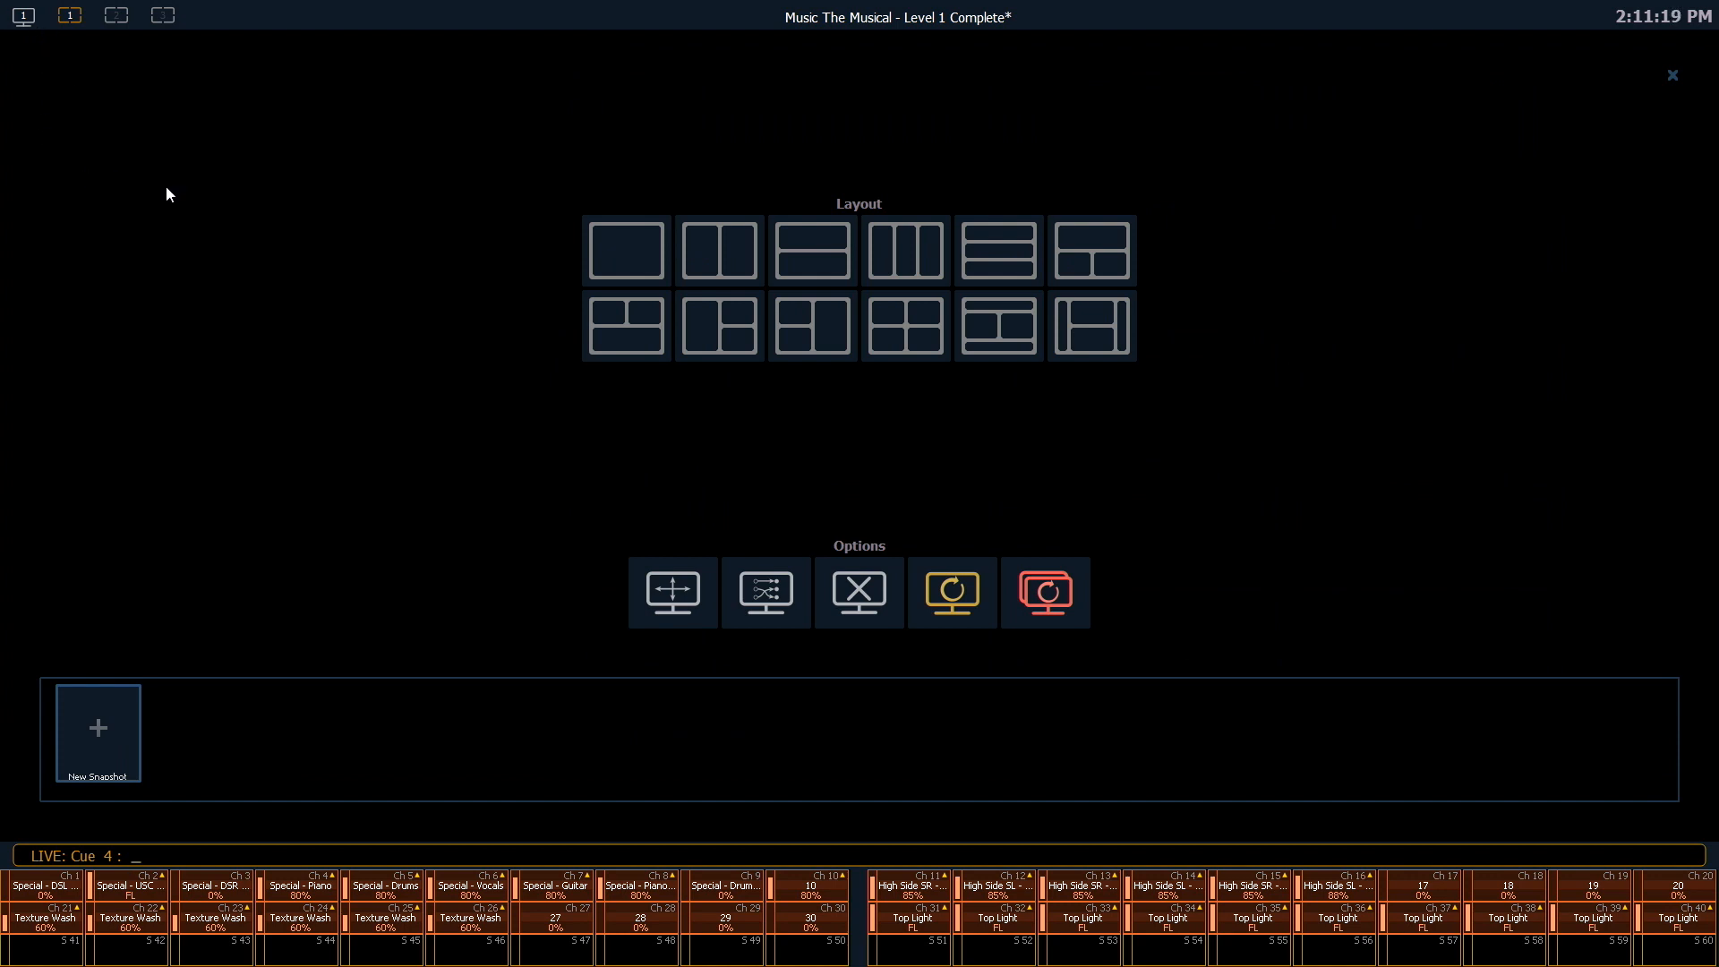
pyautogui.moveTo(625, 250)
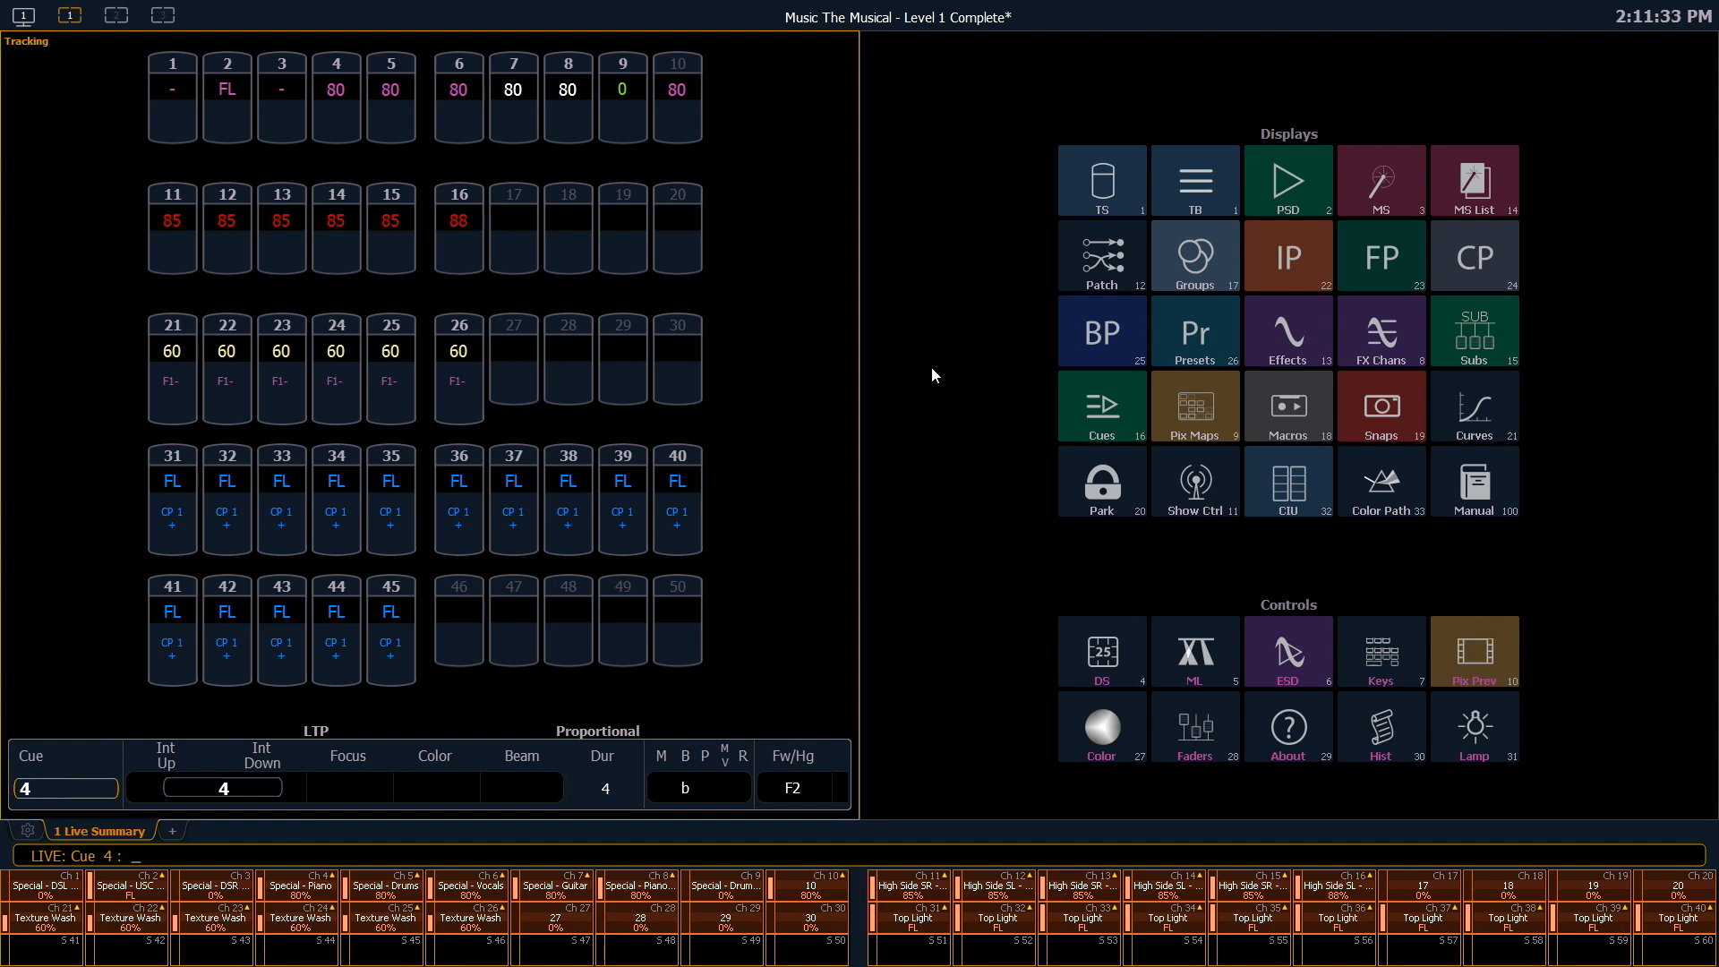
pyautogui.moveTo(978, 455)
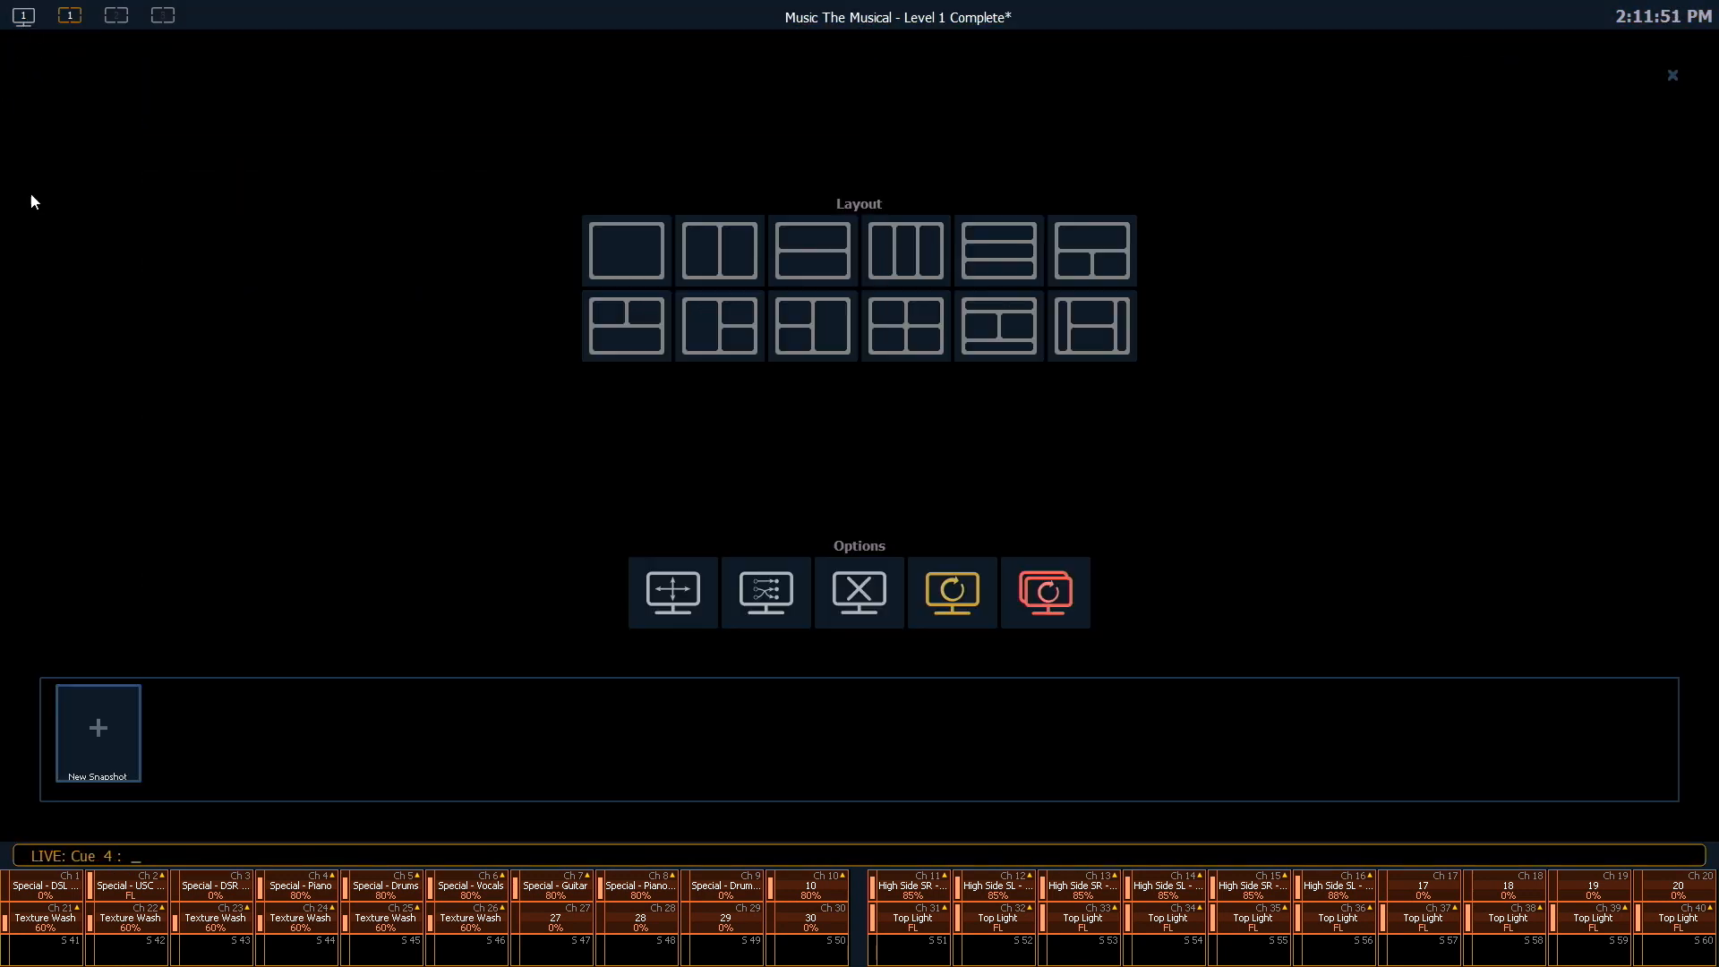
pyautogui.moveTo(671, 592)
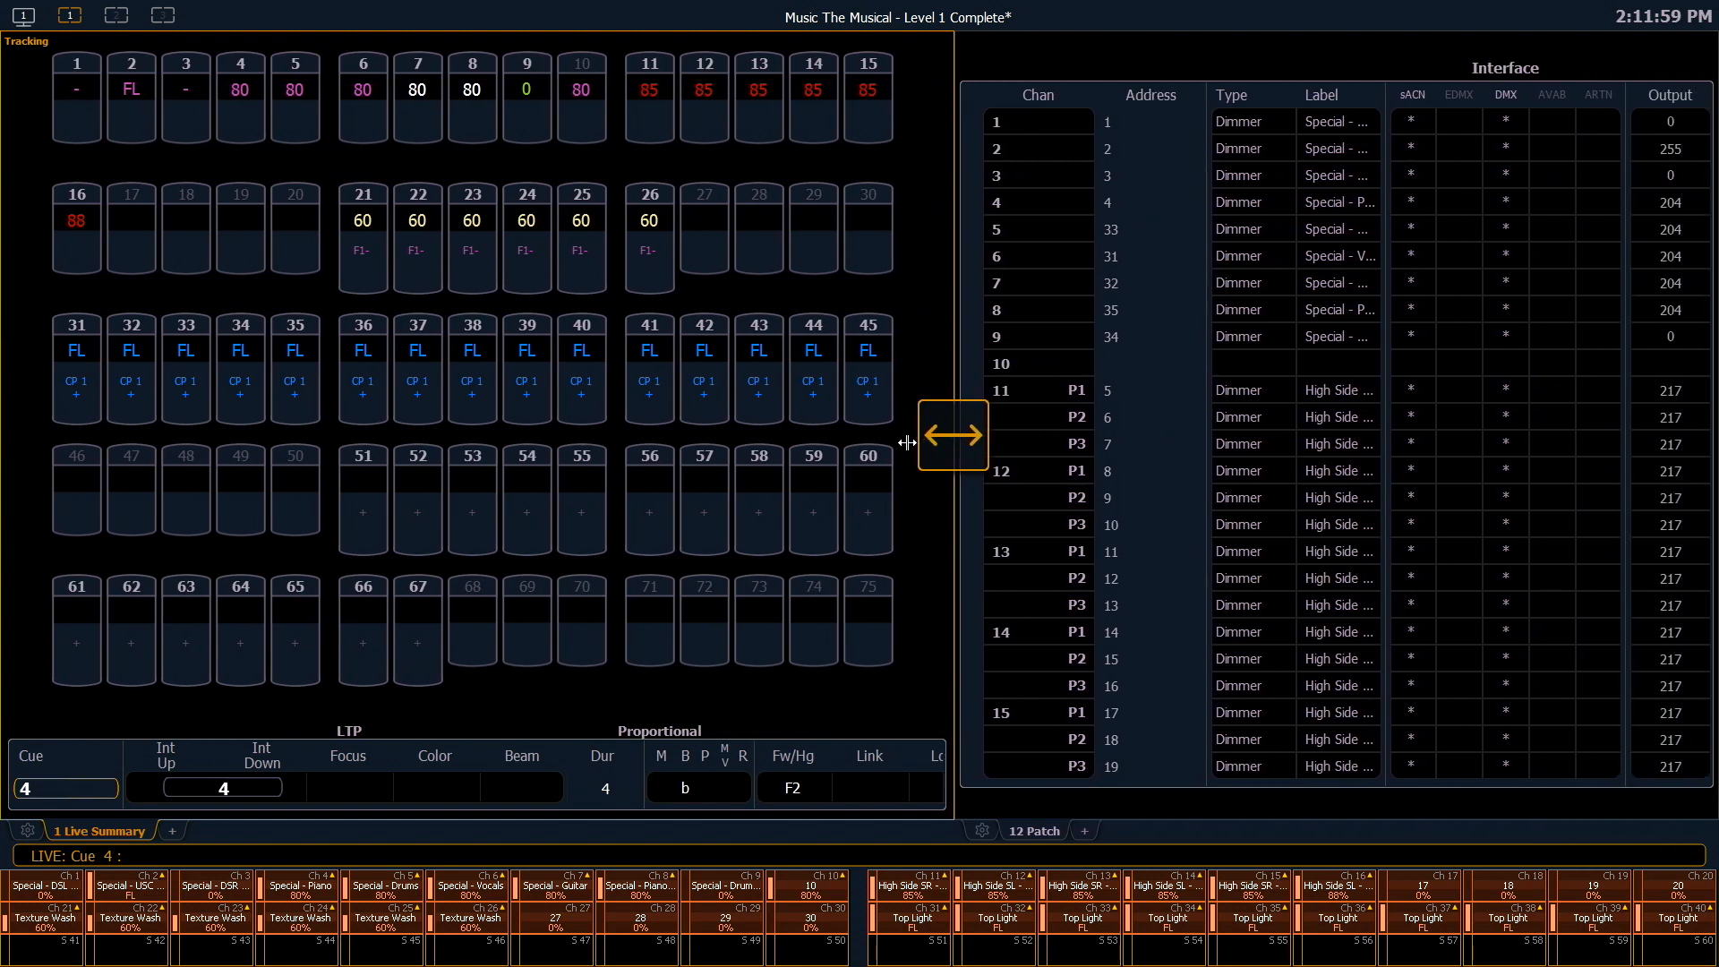
# Narrow the Live frame so Patch gets more width, dragging the divider left.
pyautogui.moveTo(904, 436); pyautogui.dragTo(609, 436)
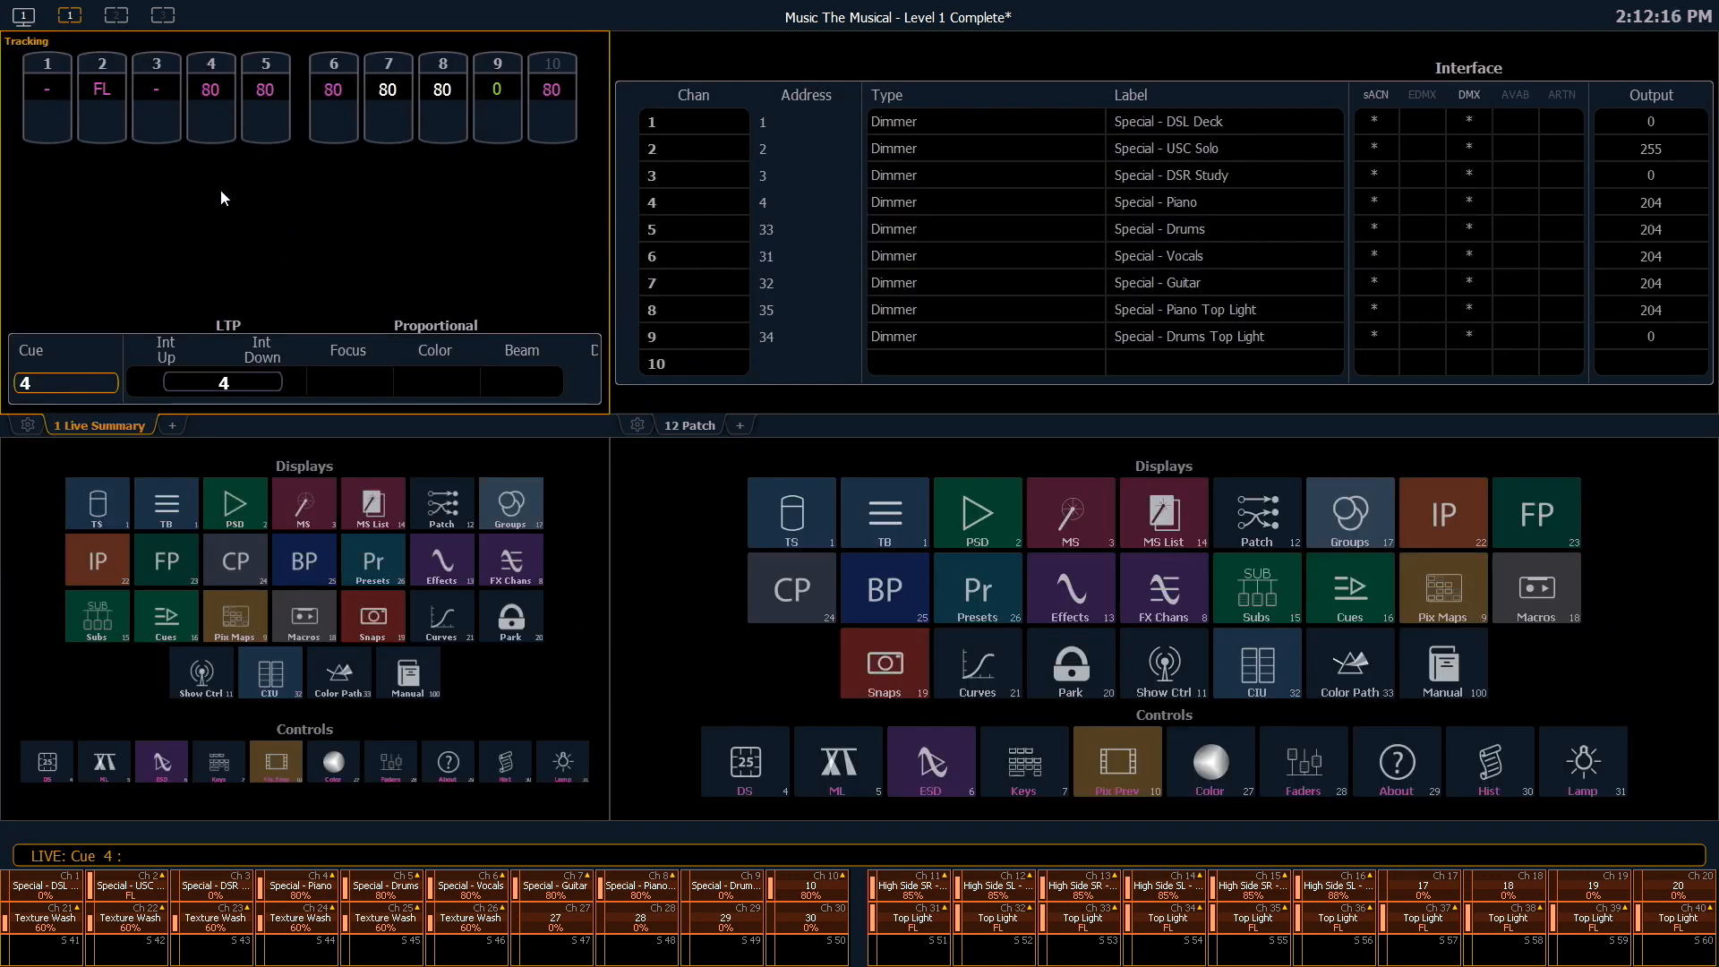
pyautogui.moveTo(372, 505)
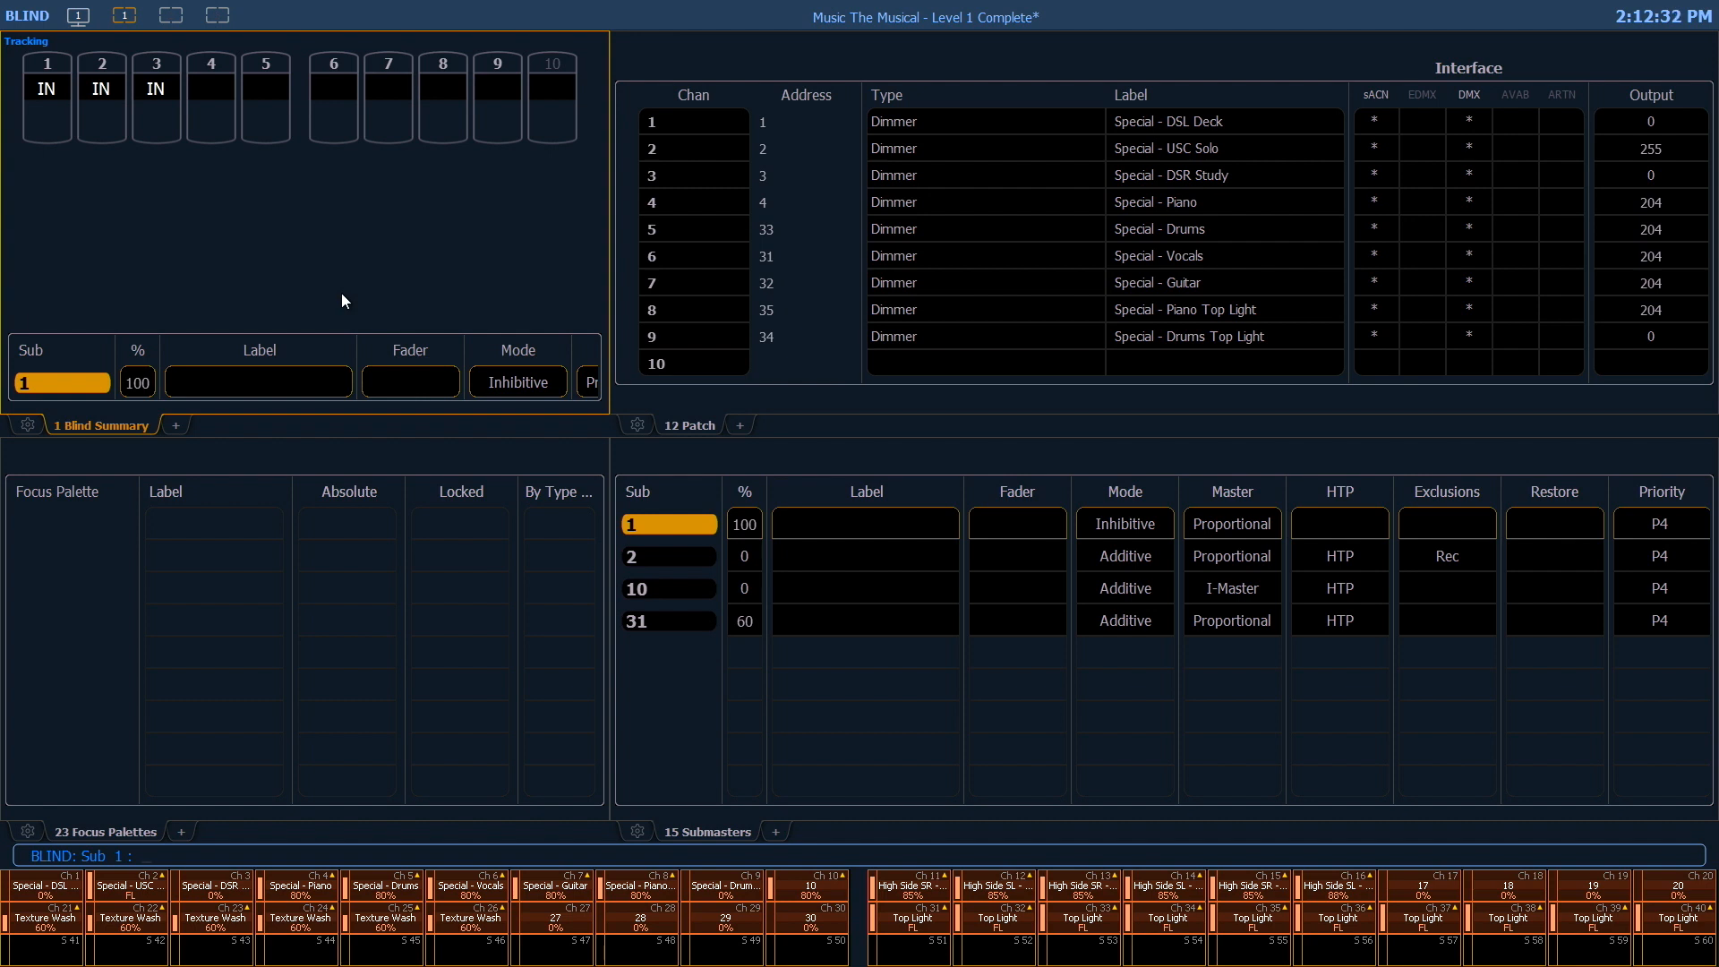
pyautogui.moveTo(214, 230)
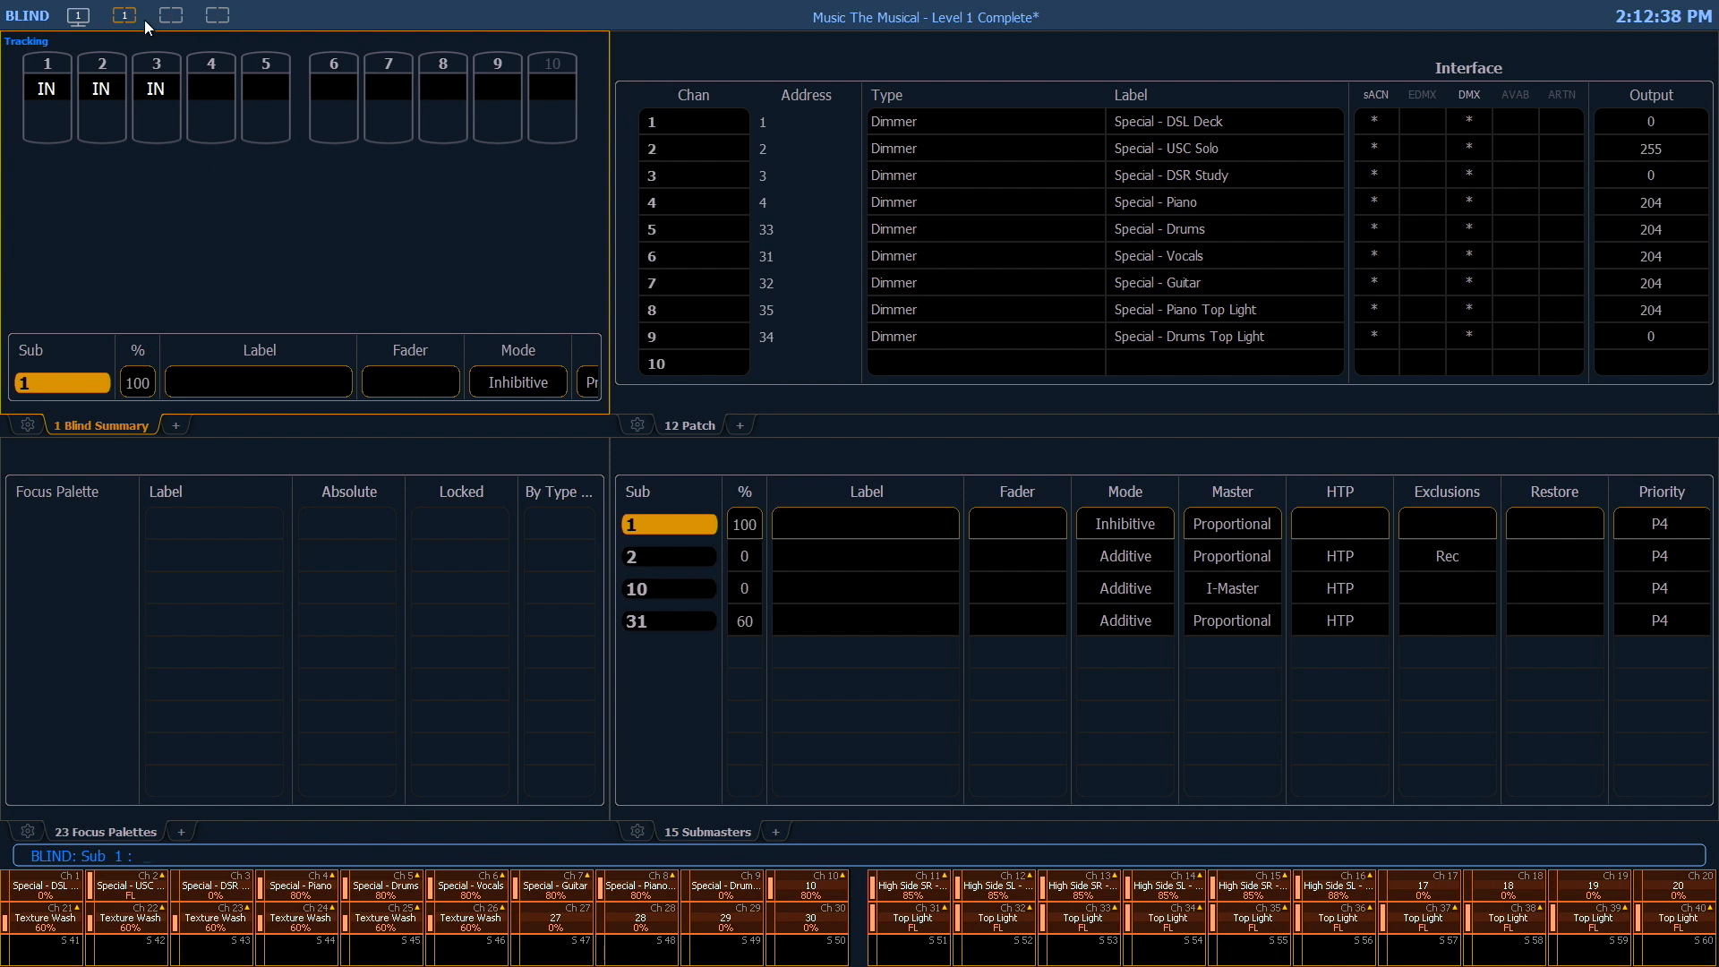
pyautogui.click(170, 14)
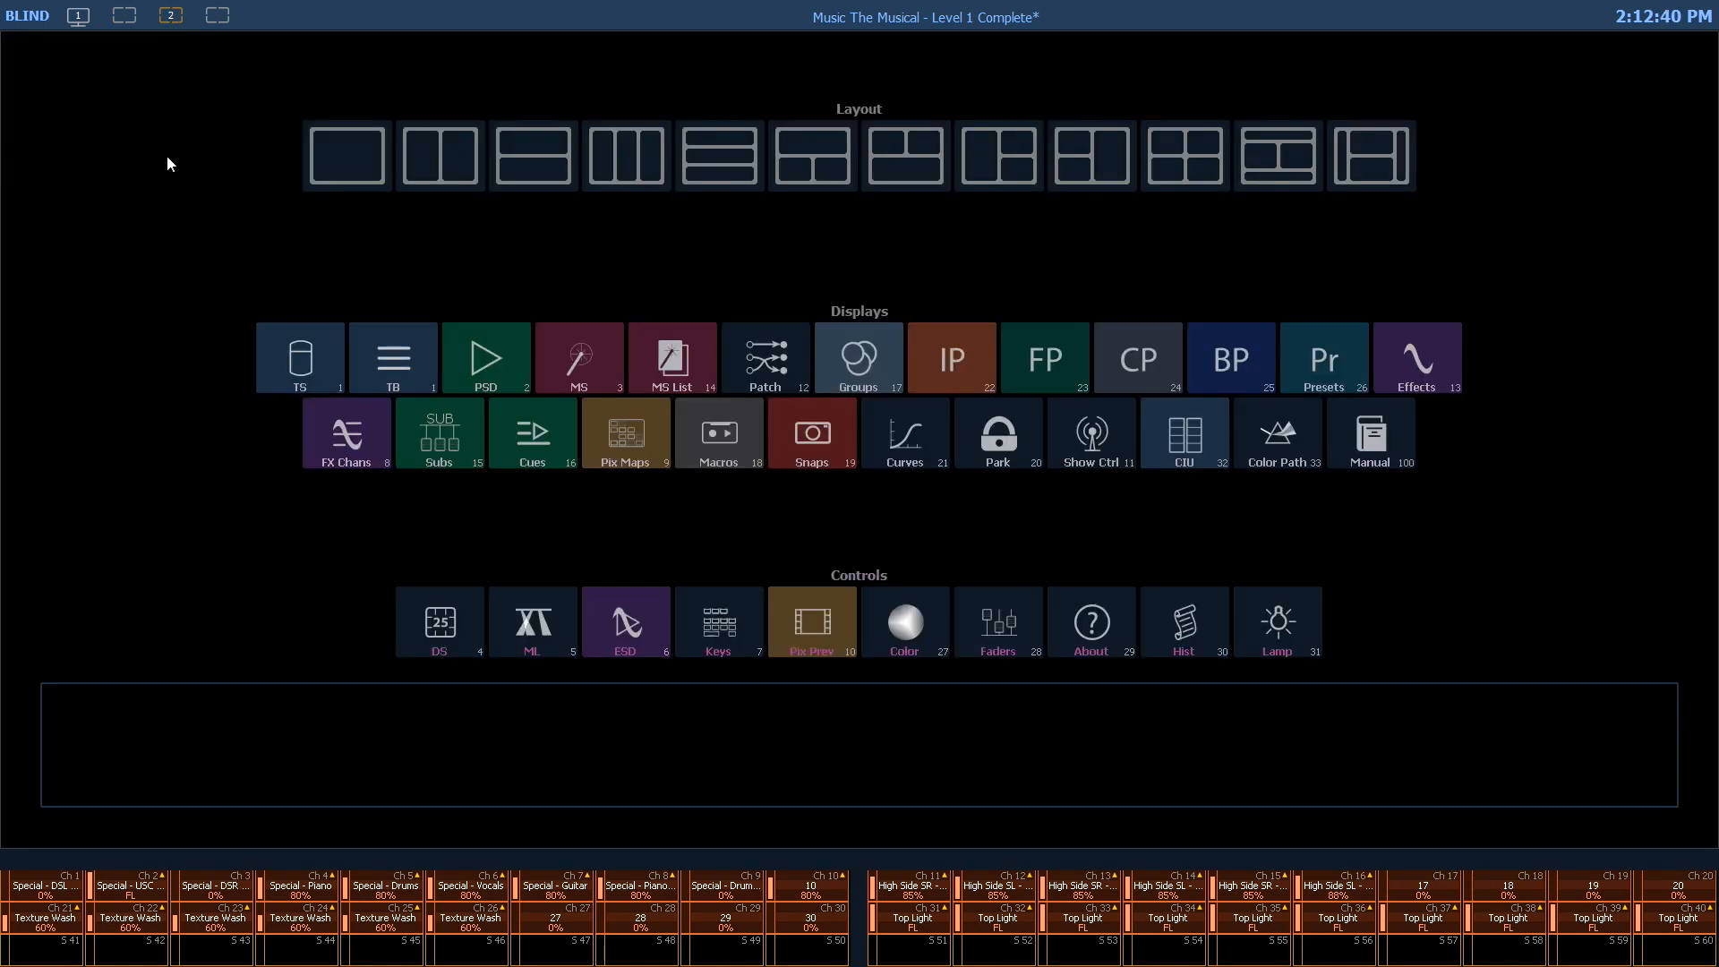
pyautogui.moveTo(162, 129)
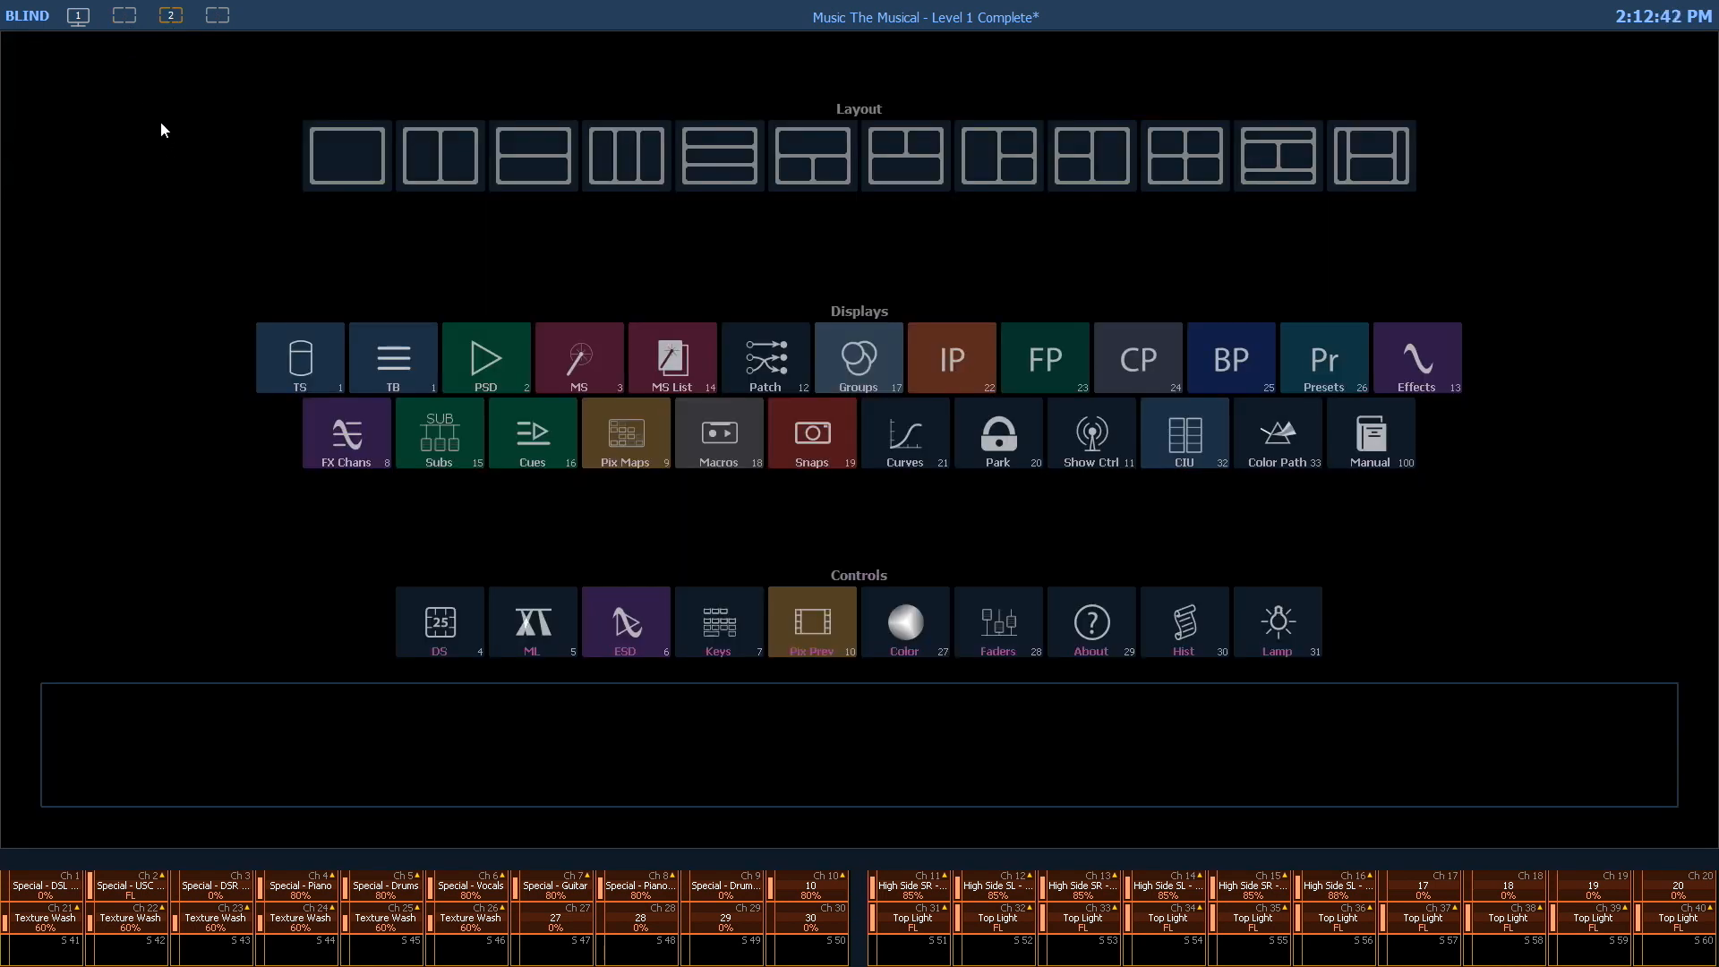
pyautogui.moveTo(172, 179)
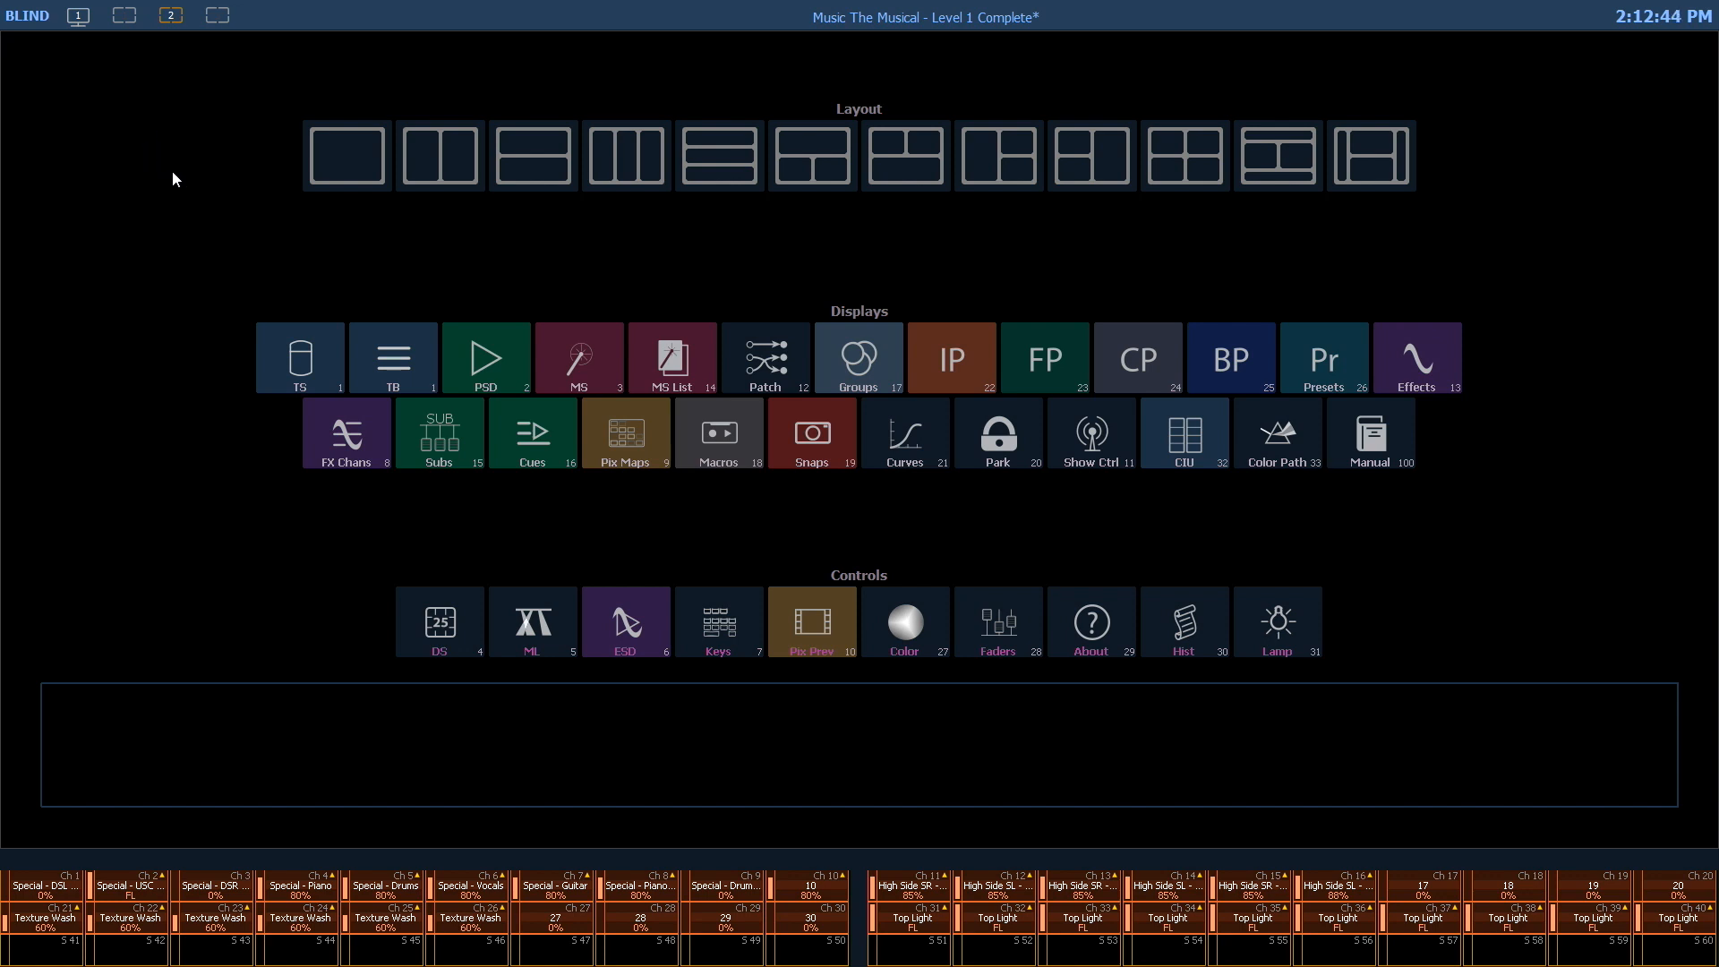
pyautogui.moveTo(346, 153)
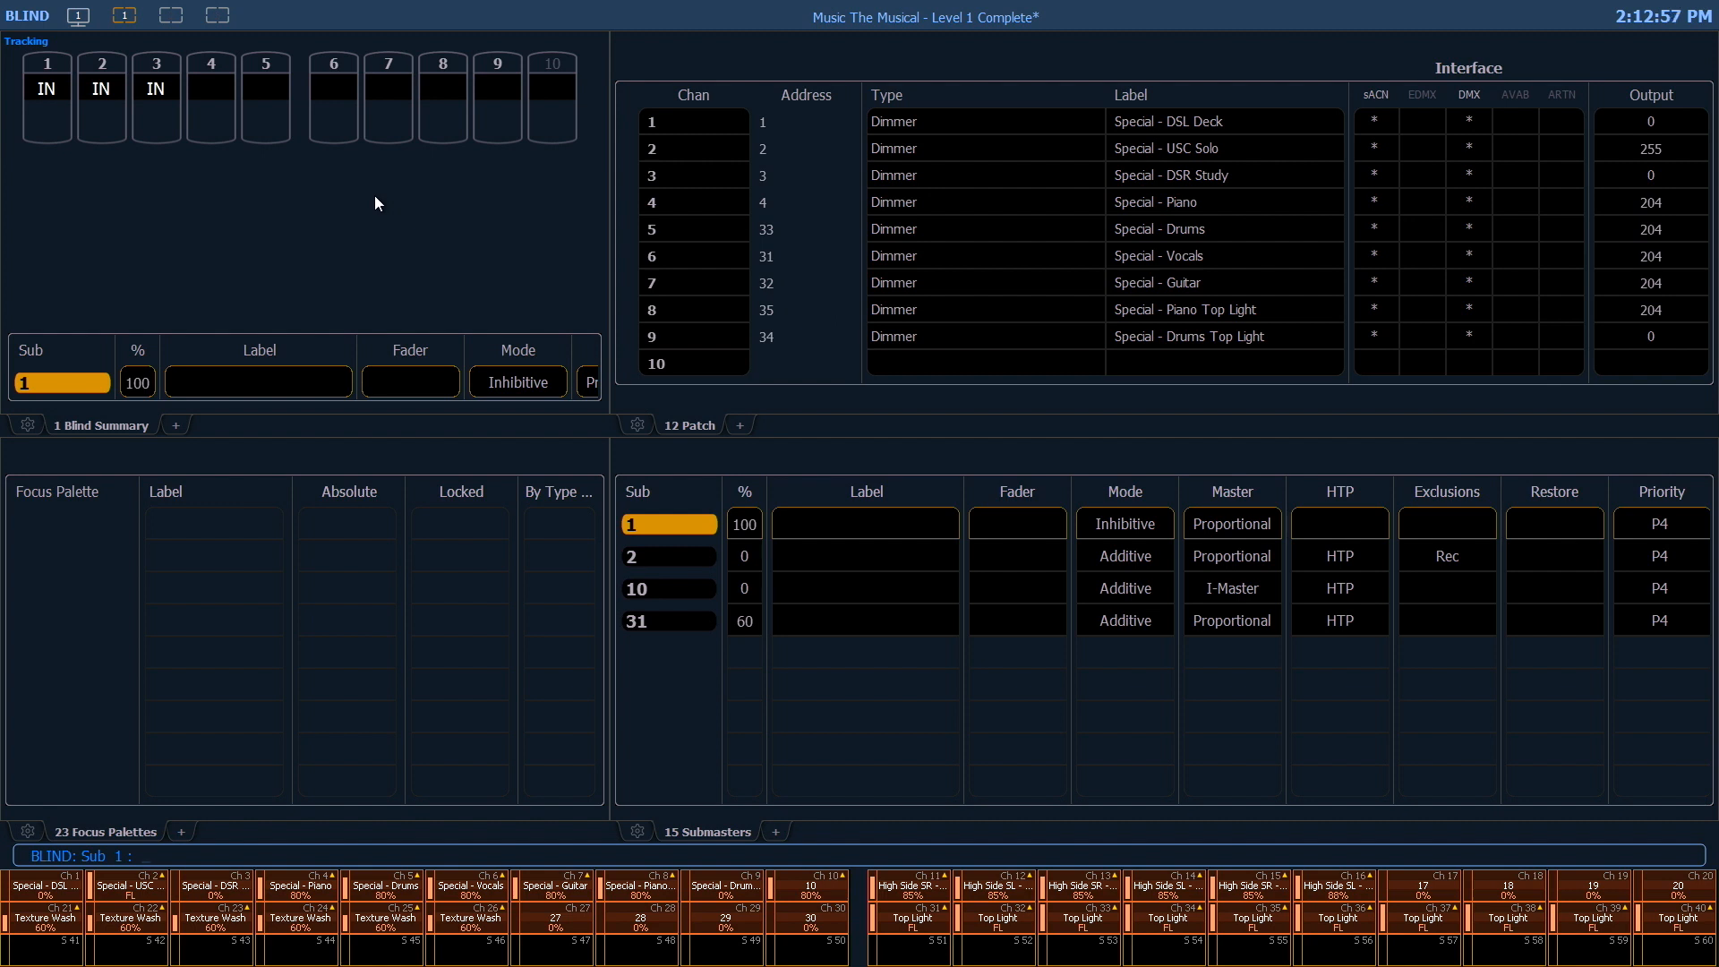
pyautogui.moveTo(761, 459)
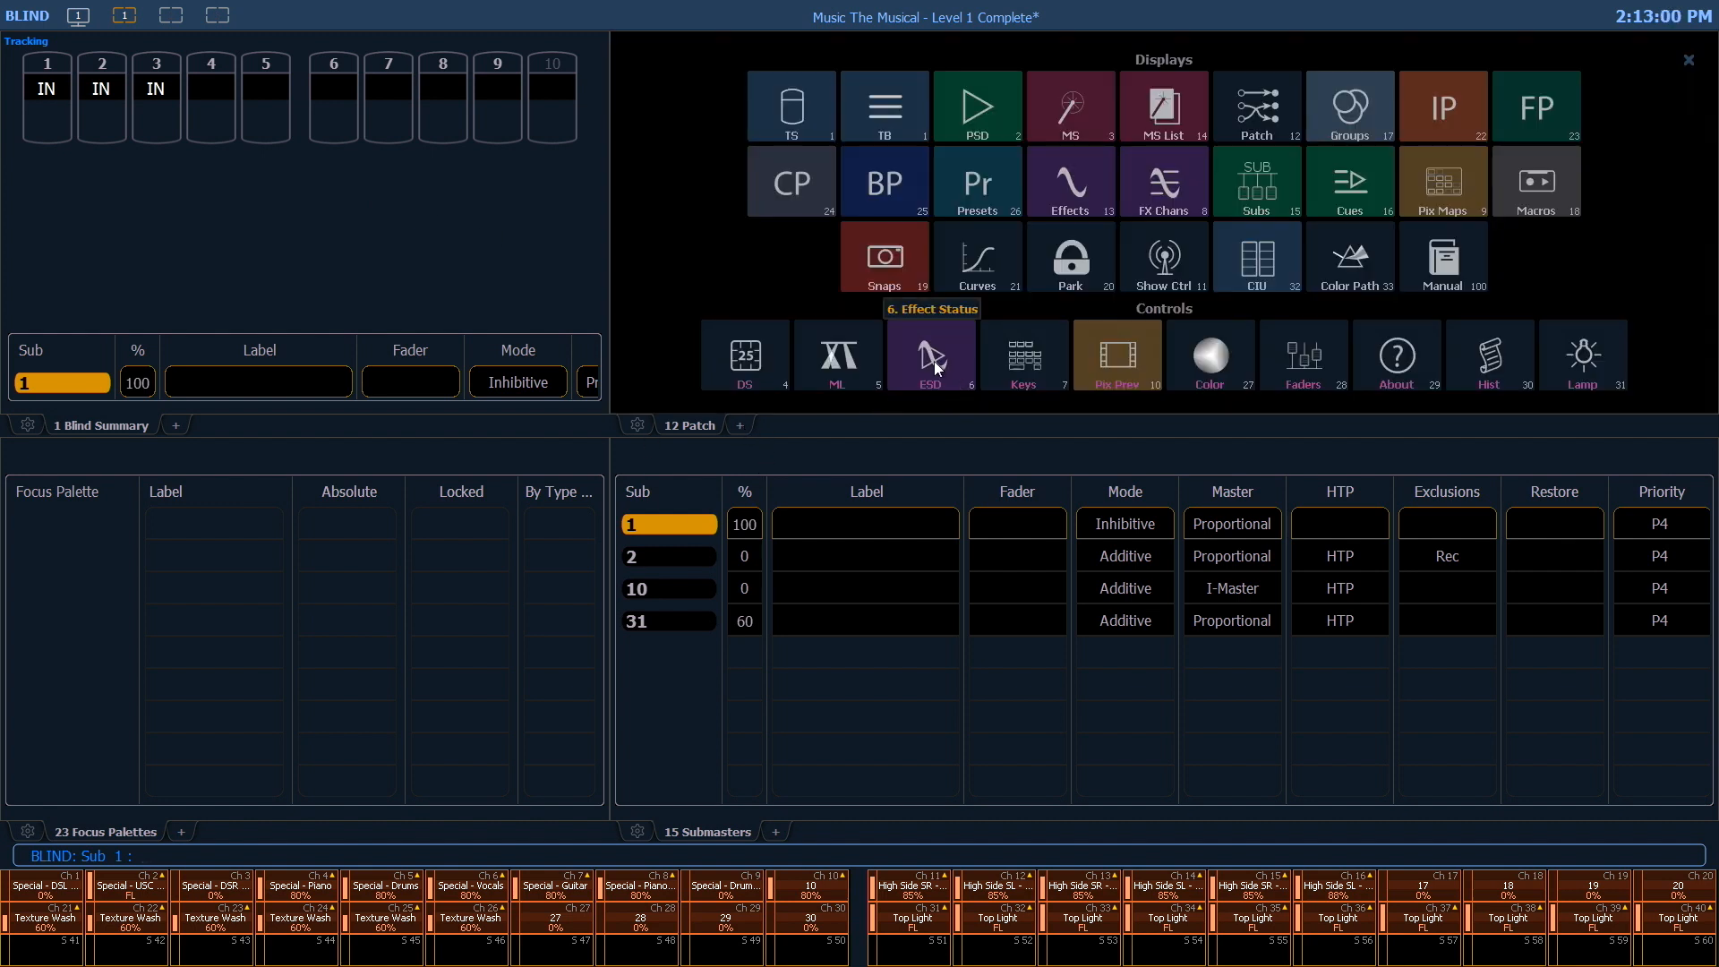
# Add Effect Status, Curves and Beam Palettes tabs alongside Patch in that frame.
pyautogui.click(930, 354)
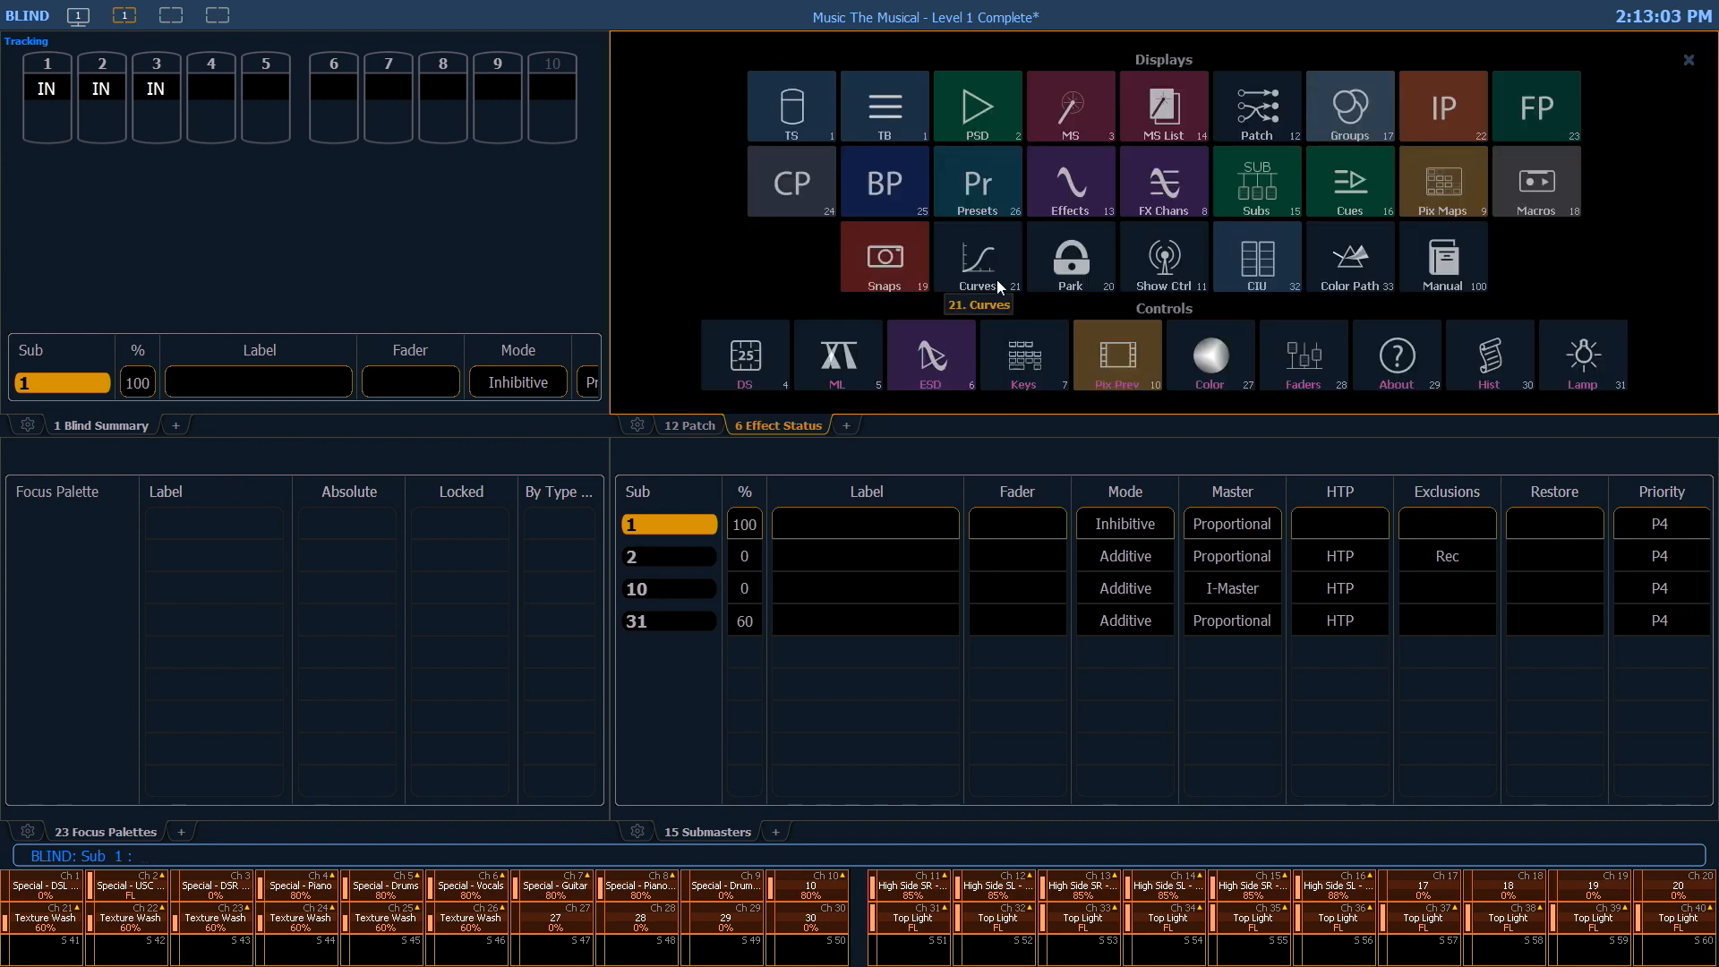
pyautogui.click(975, 258)
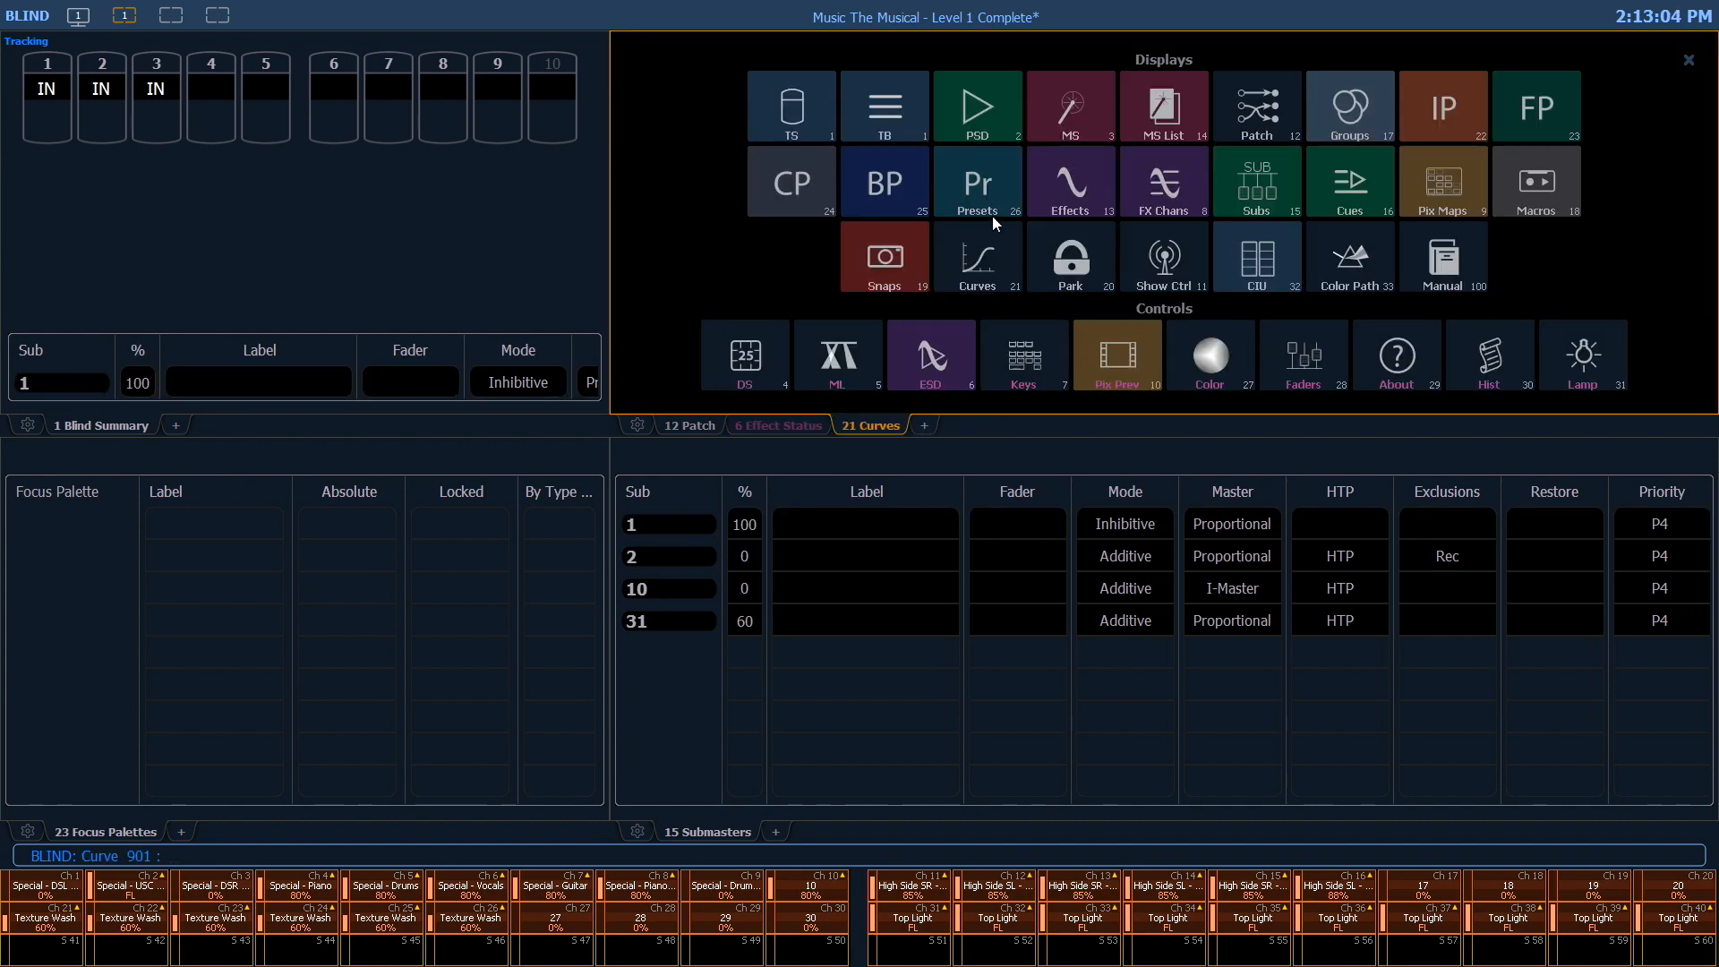
pyautogui.click(884, 181)
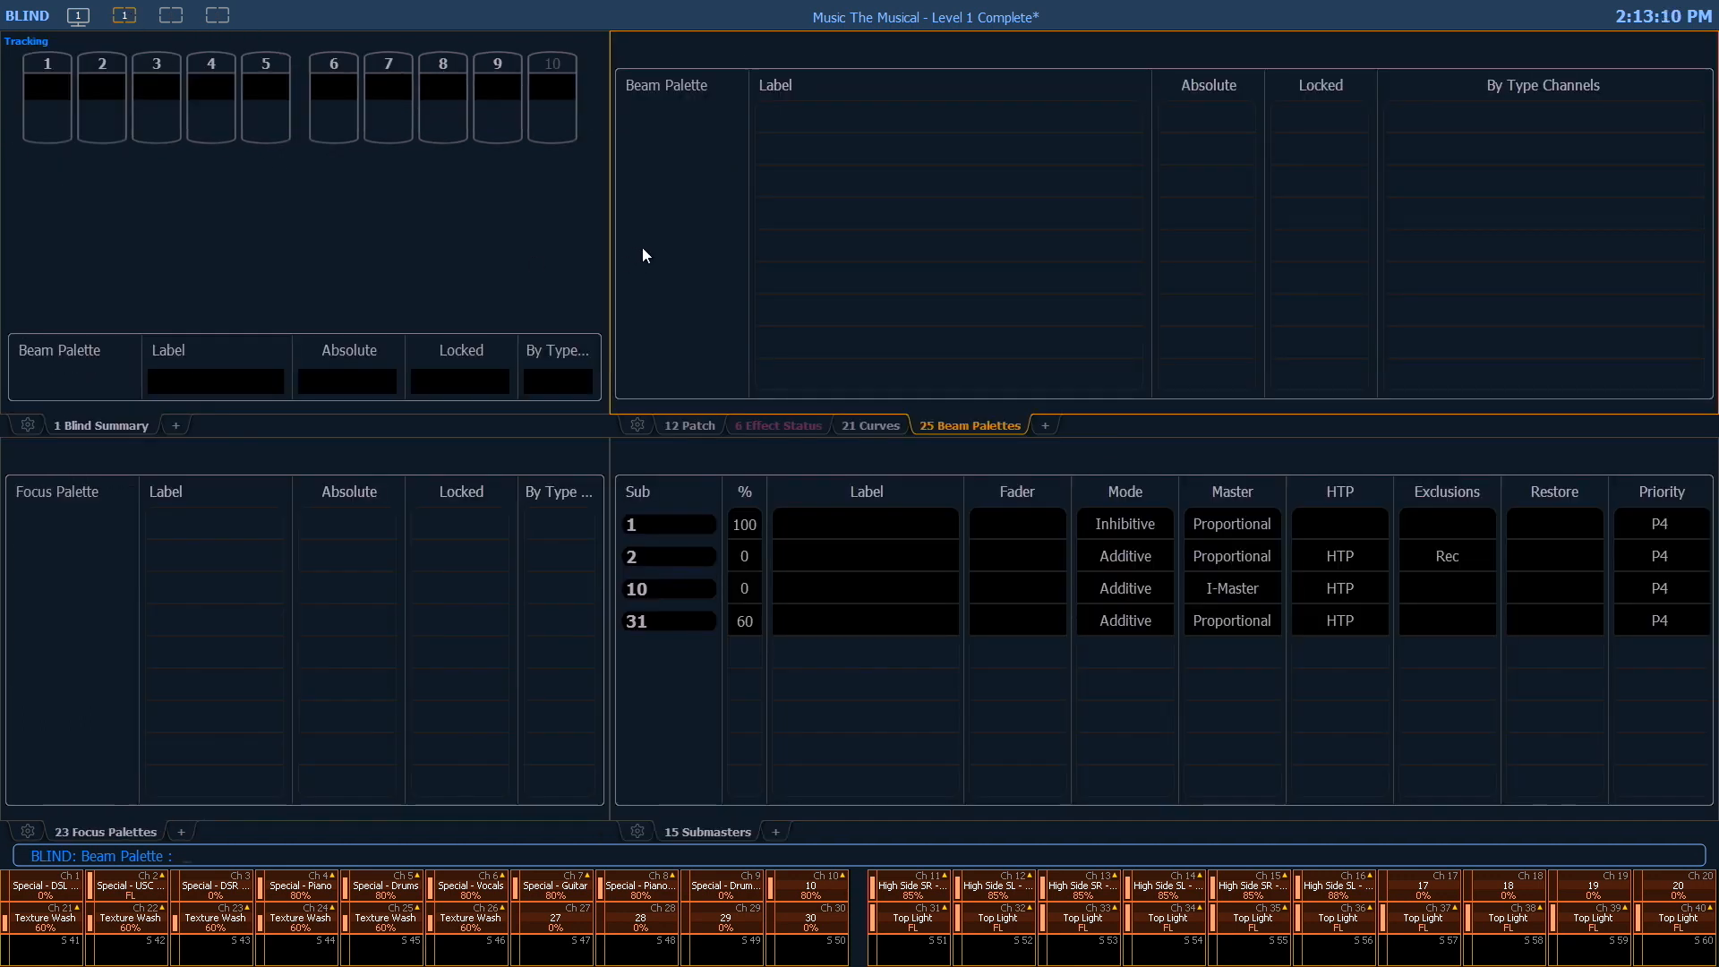
pyautogui.moveTo(419, 277)
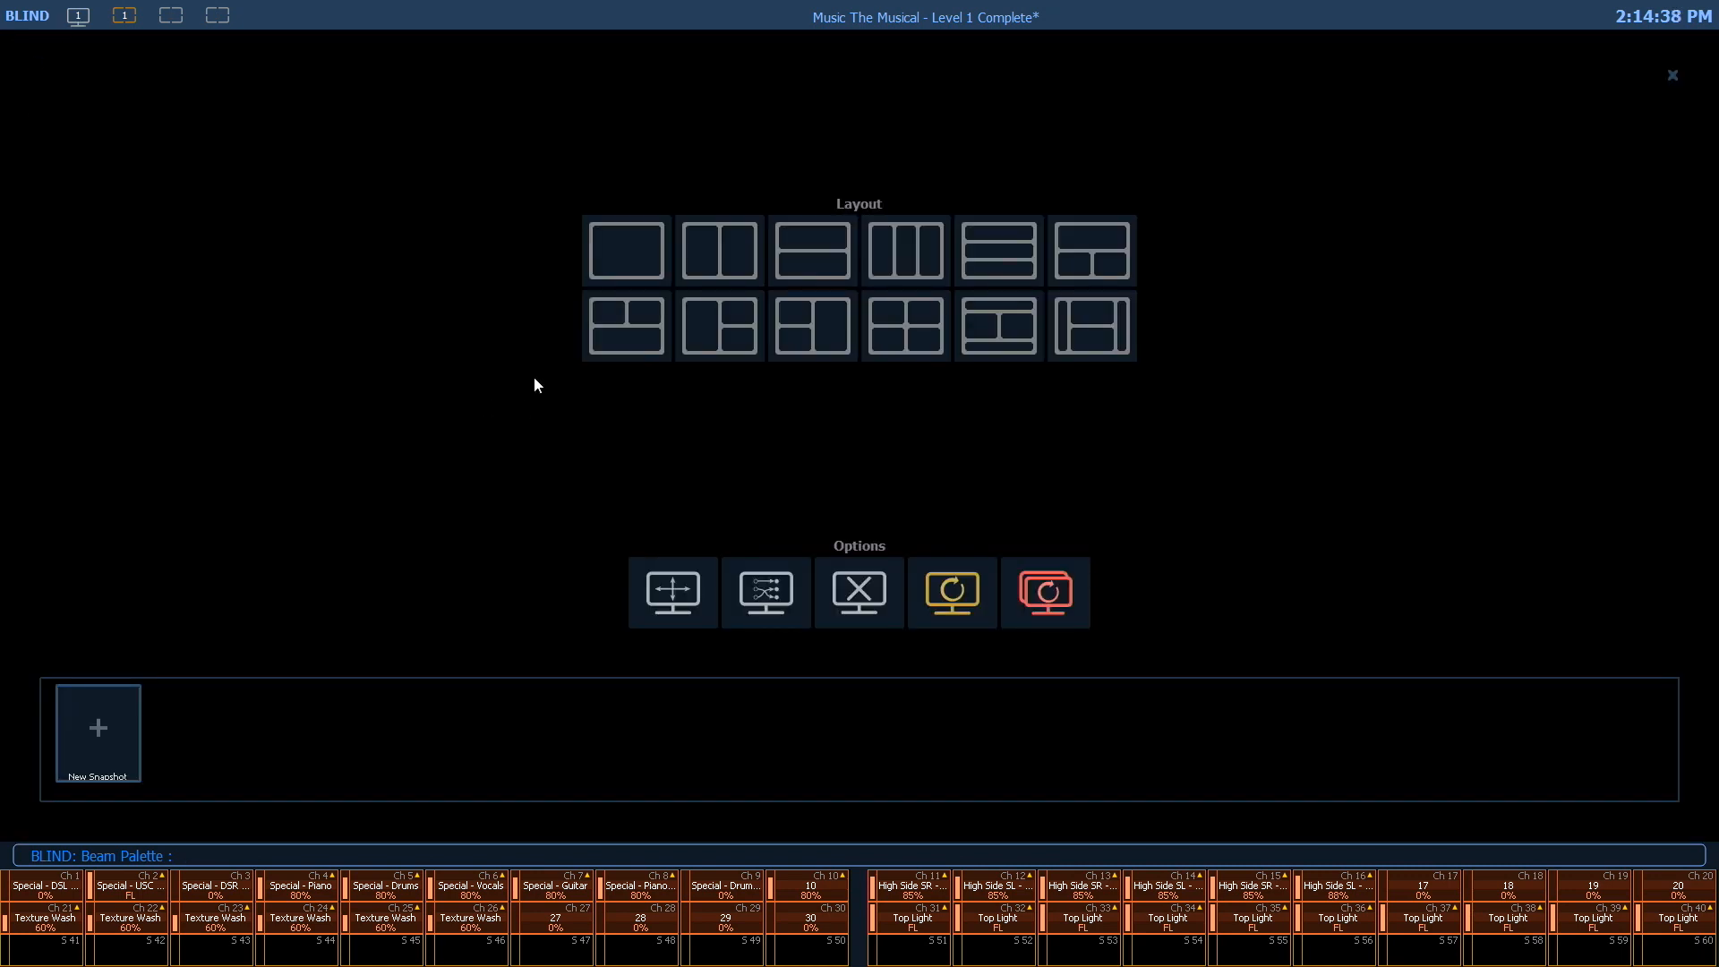
pyautogui.moveTo(951, 592)
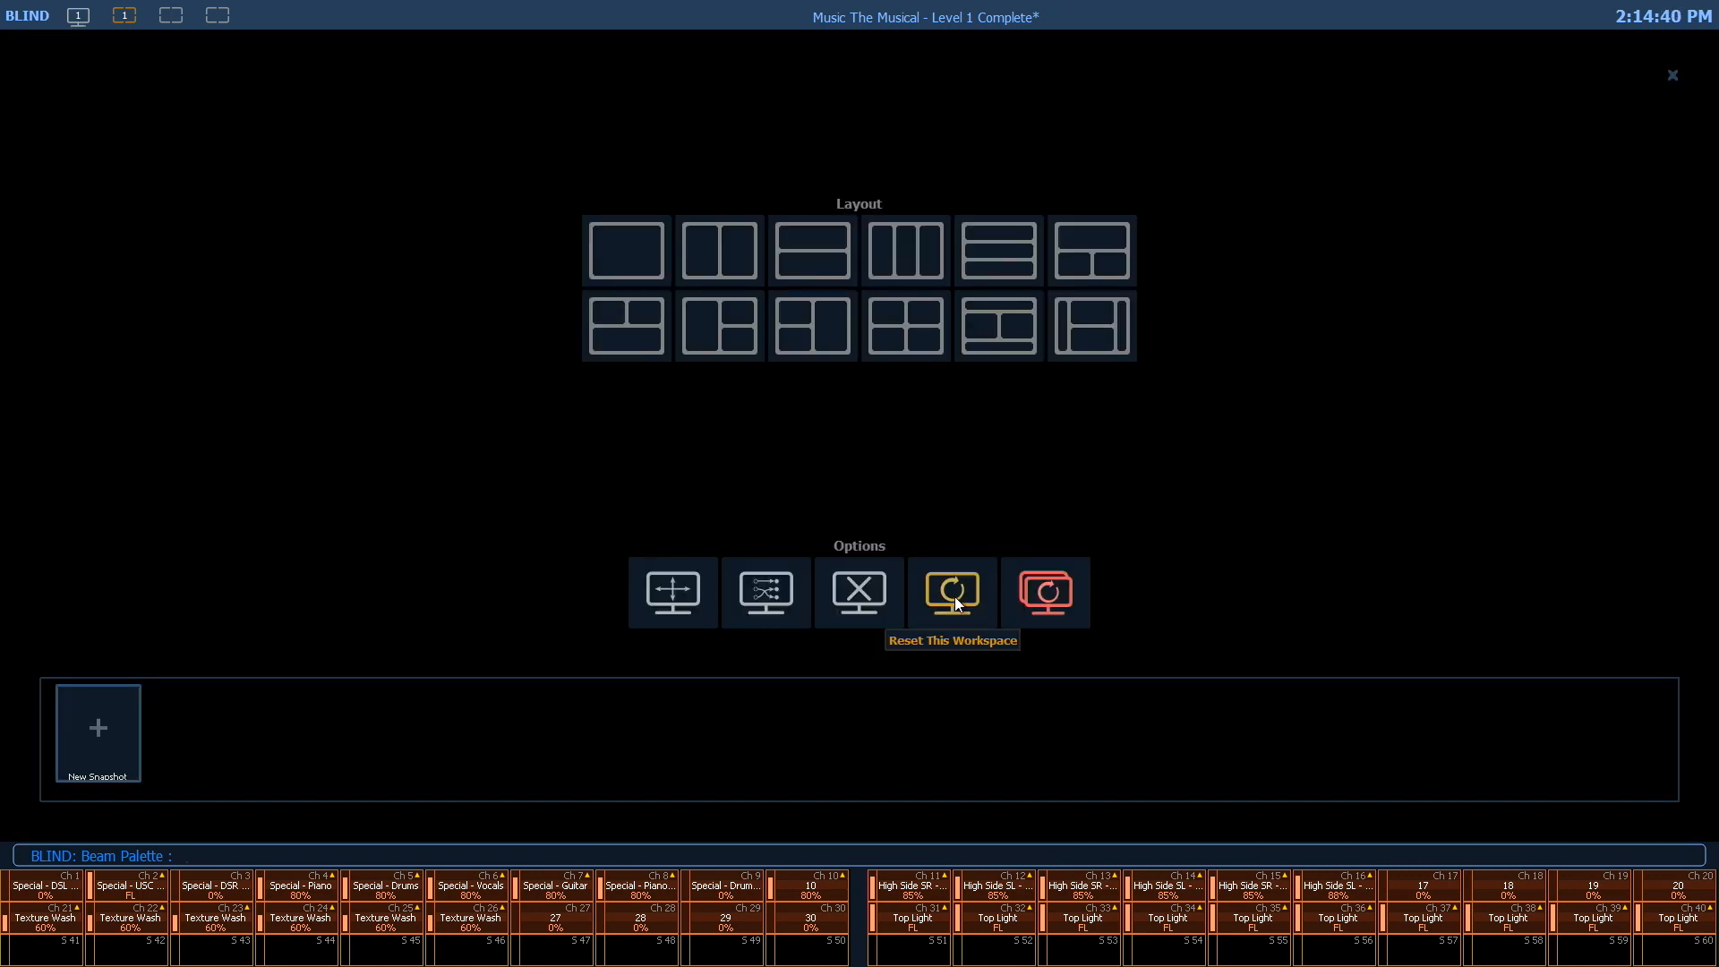
pyautogui.moveTo(1042, 591)
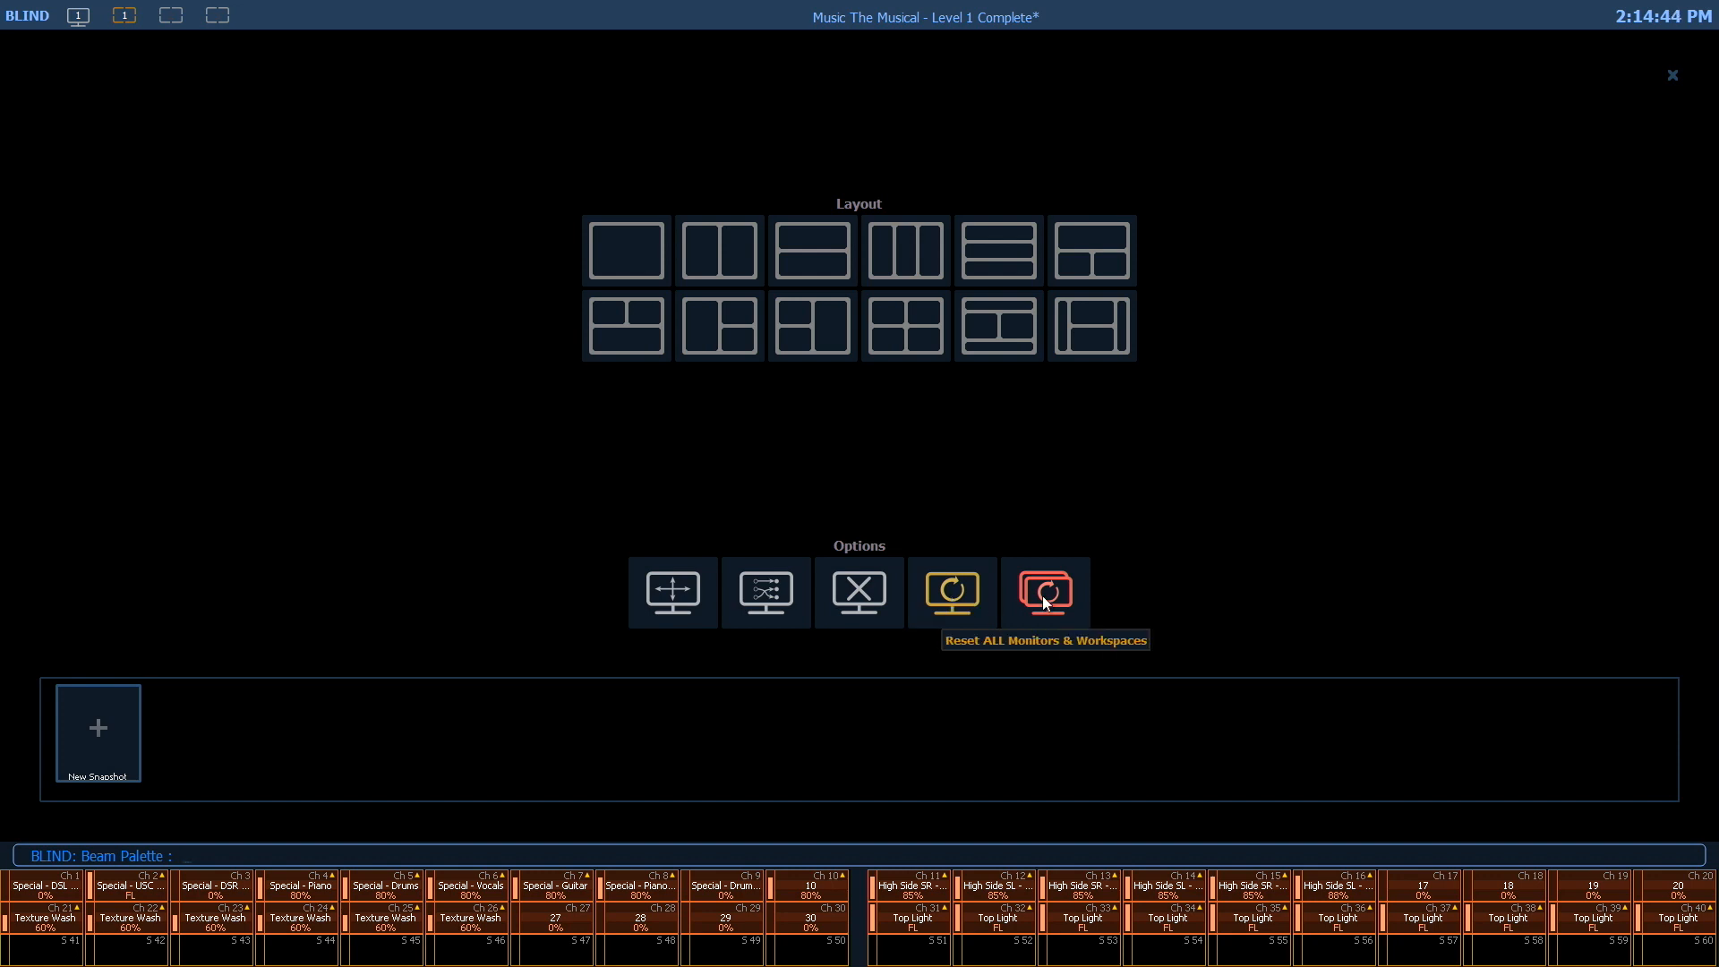